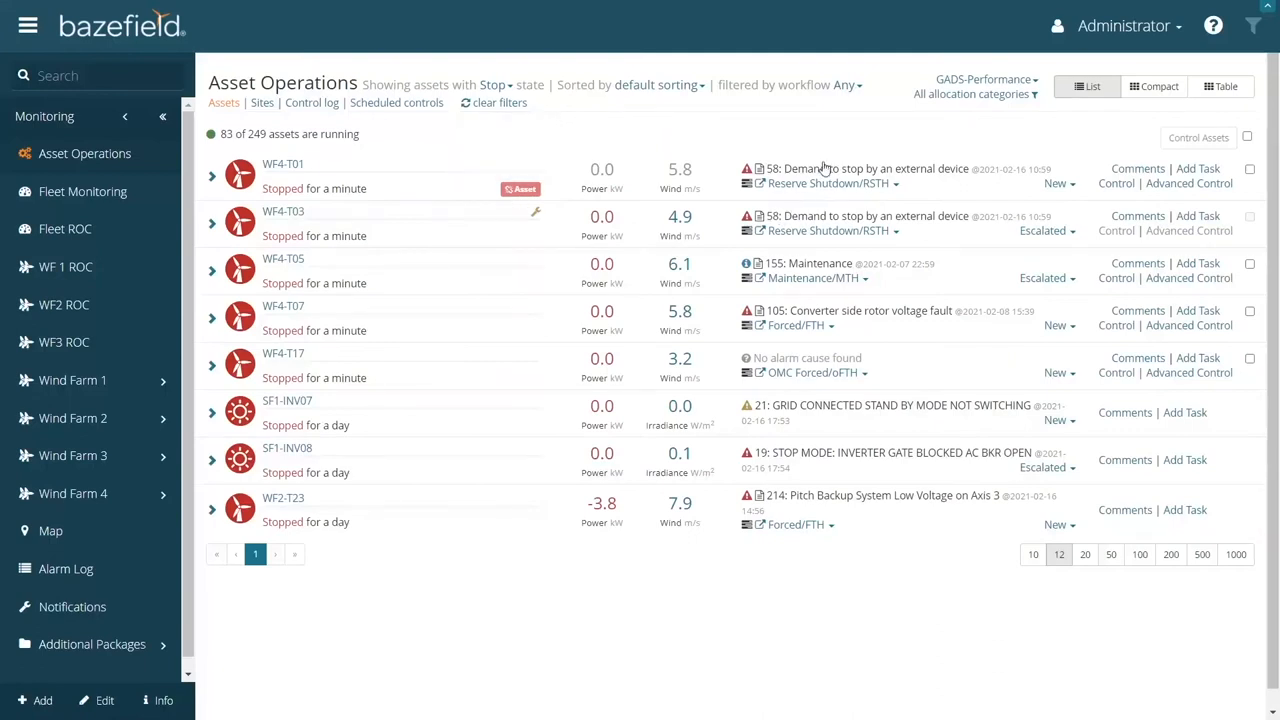
pyautogui.moveTo(562, 280)
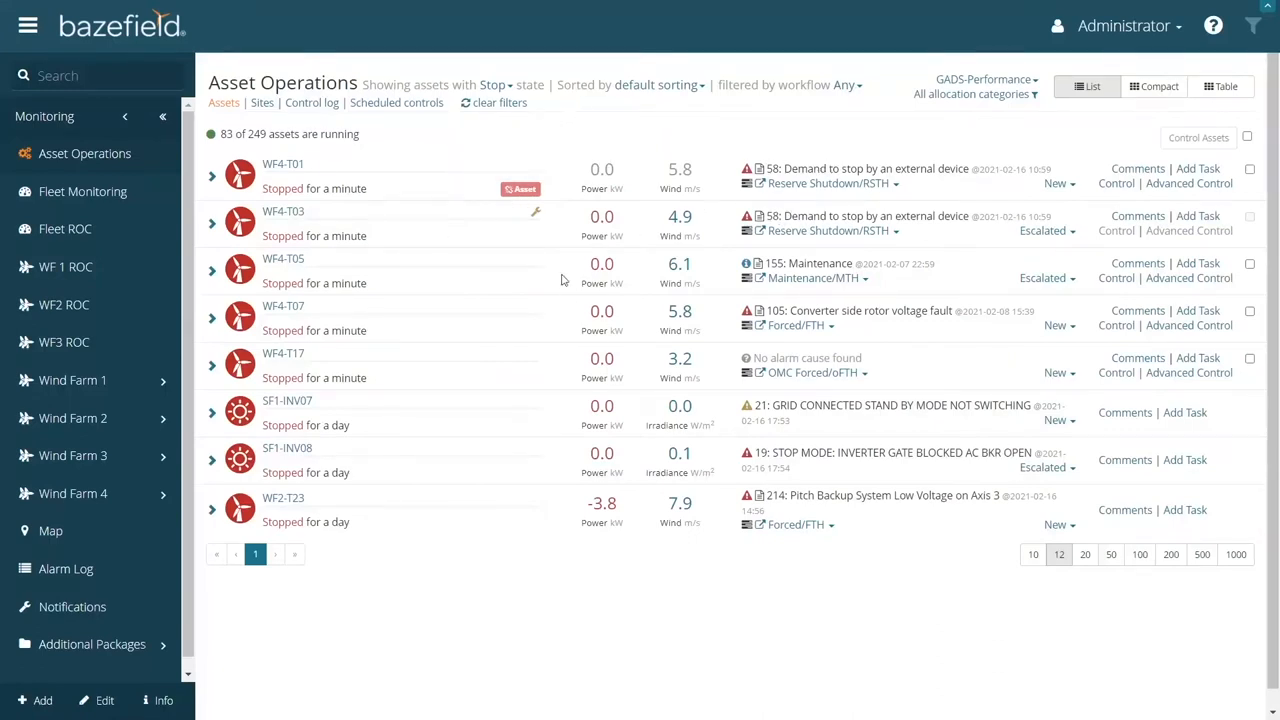
pyautogui.moveTo(932, 182)
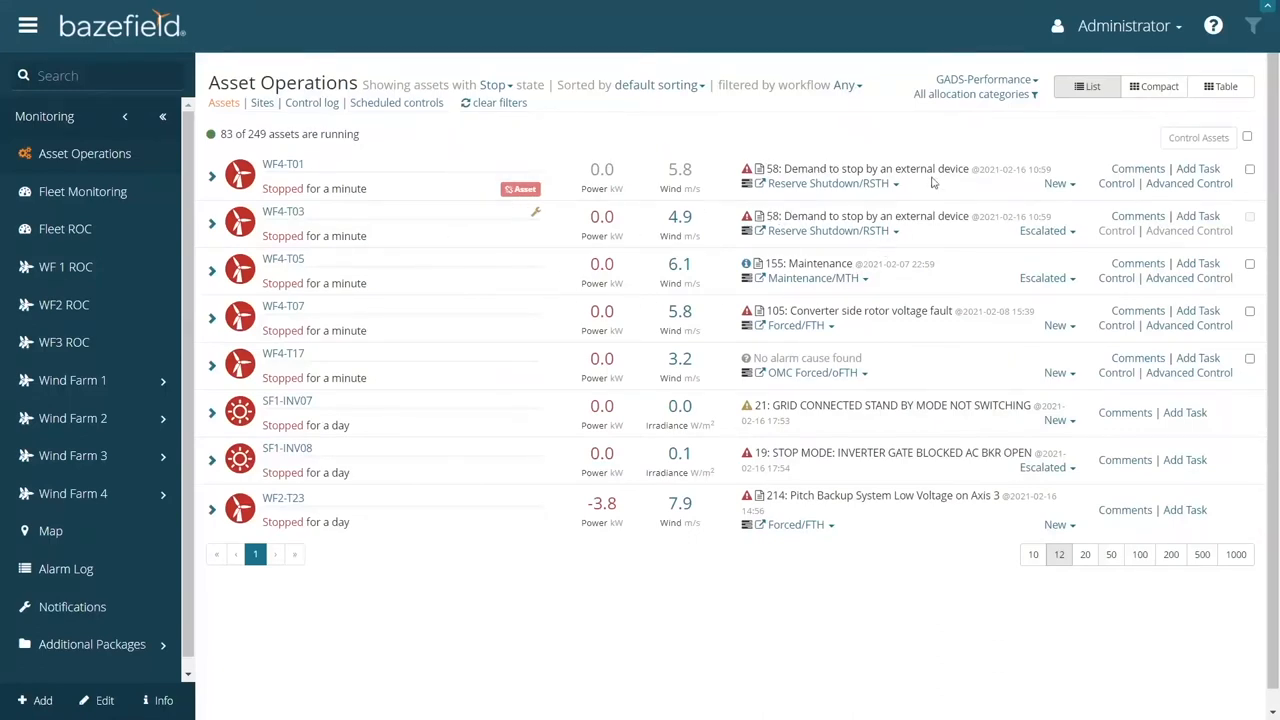
pyautogui.moveTo(560, 210)
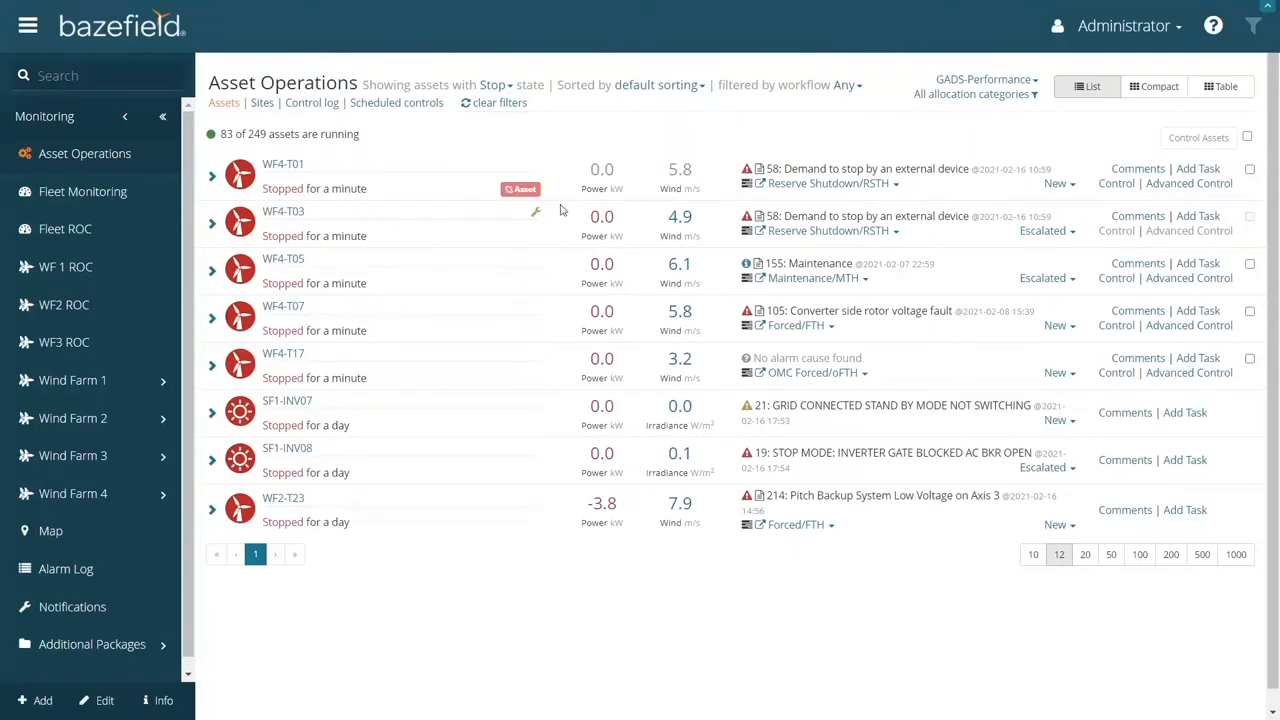
pyautogui.moveTo(520, 188)
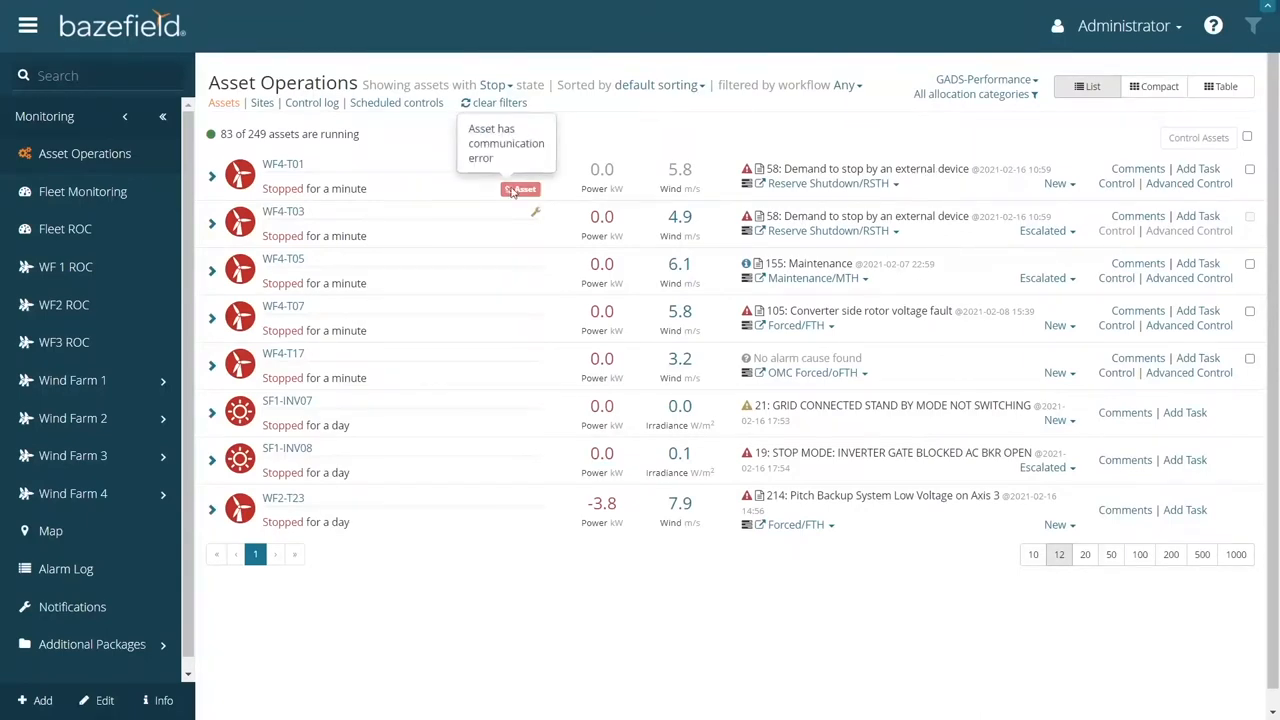
pyautogui.moveTo(530, 230)
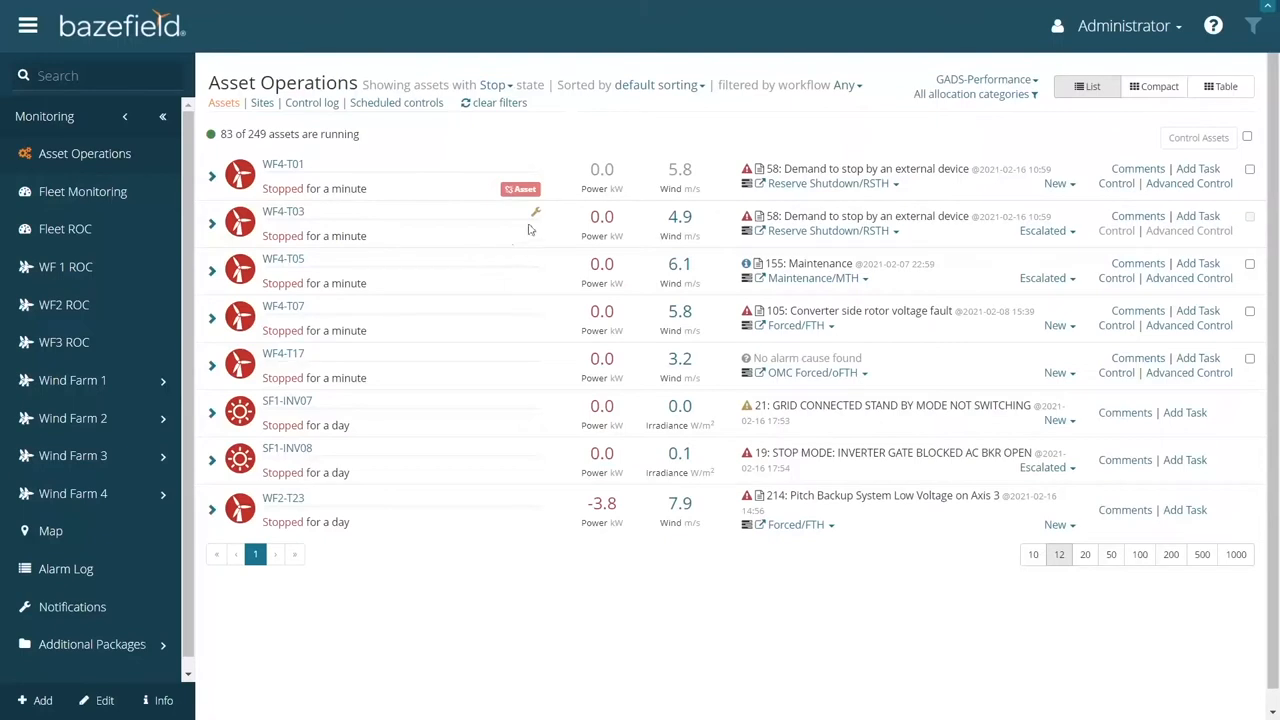
pyautogui.moveTo(1120, 36)
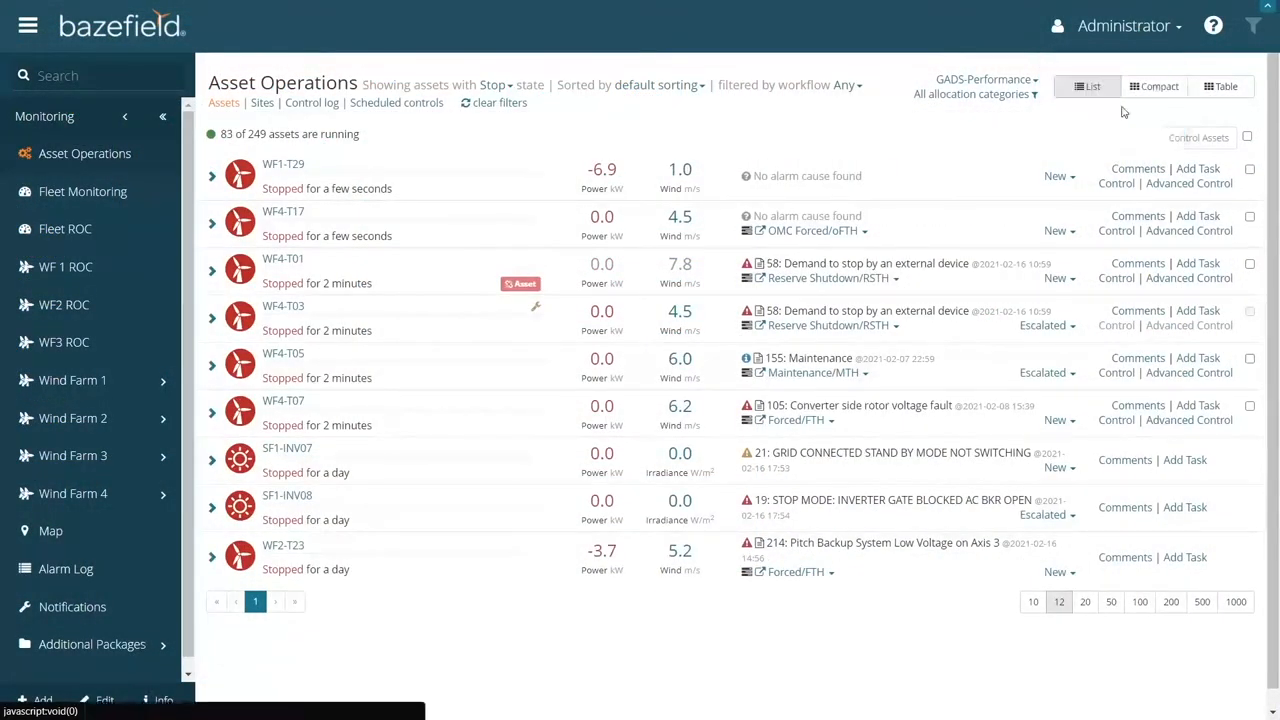
pyautogui.moveTo(1212, 24)
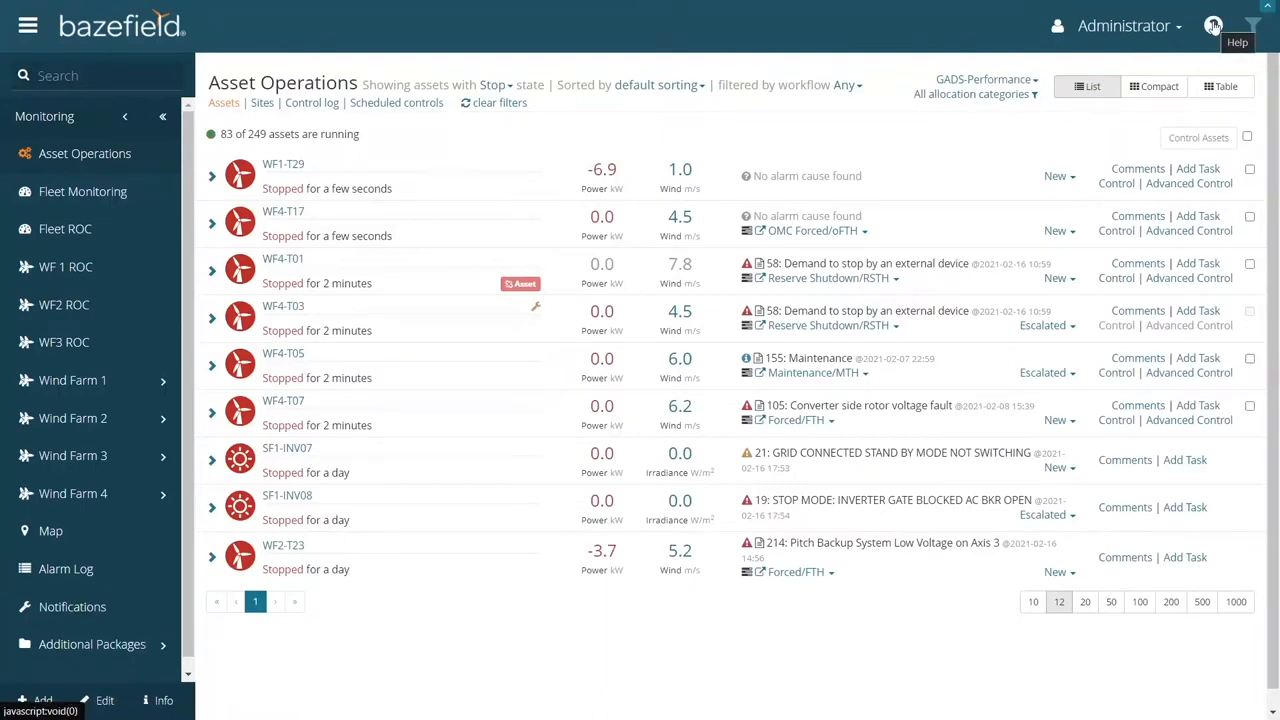
pyautogui.moveTo(710, 400)
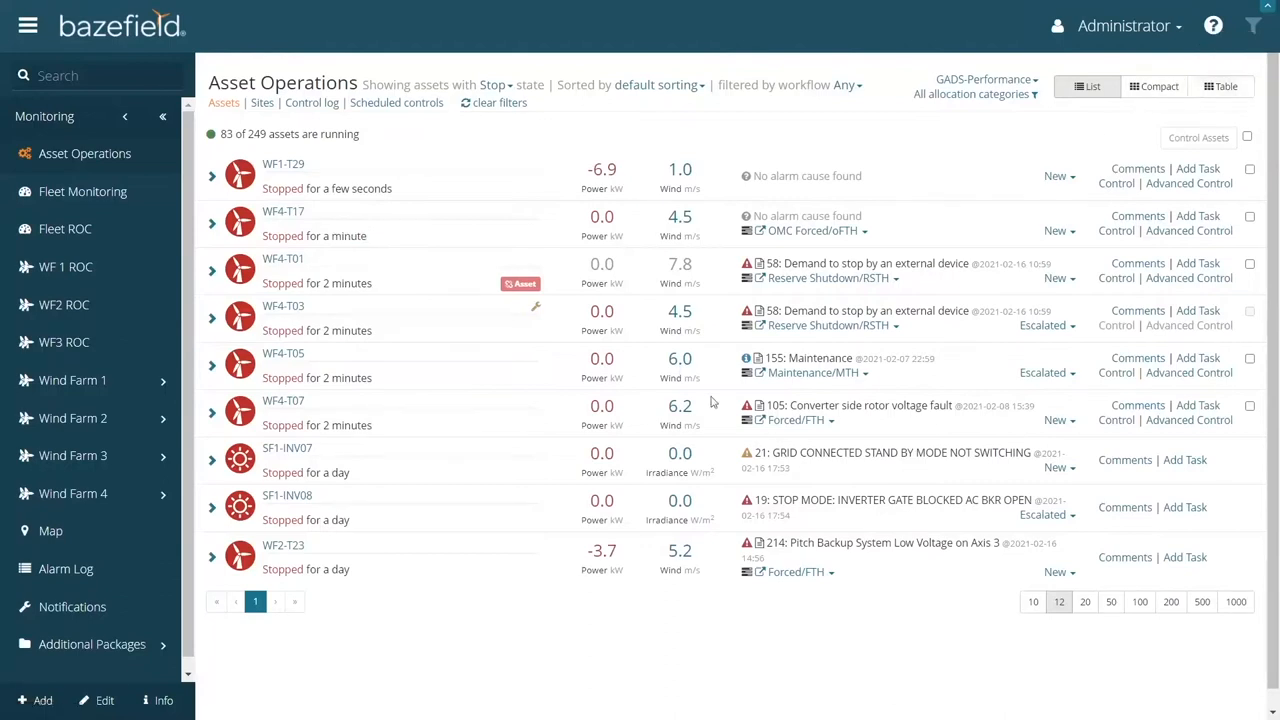
pyautogui.moveTo(624, 300)
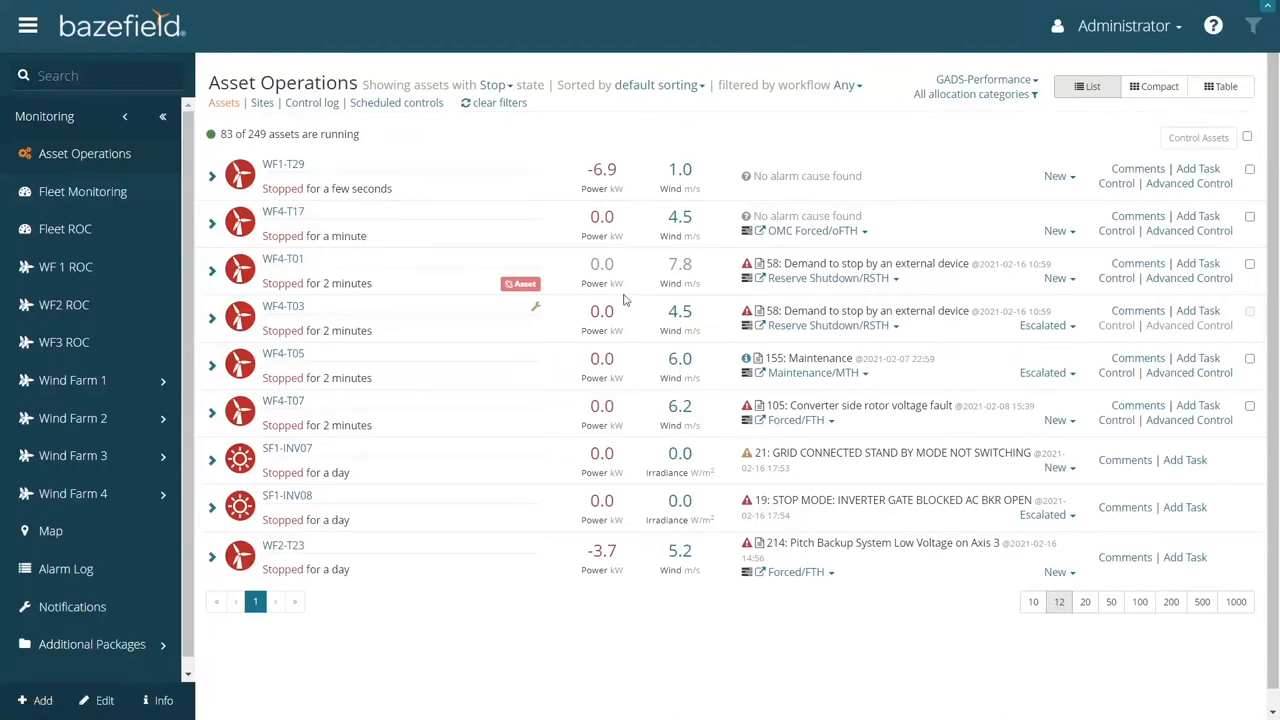
pyautogui.moveTo(512, 308)
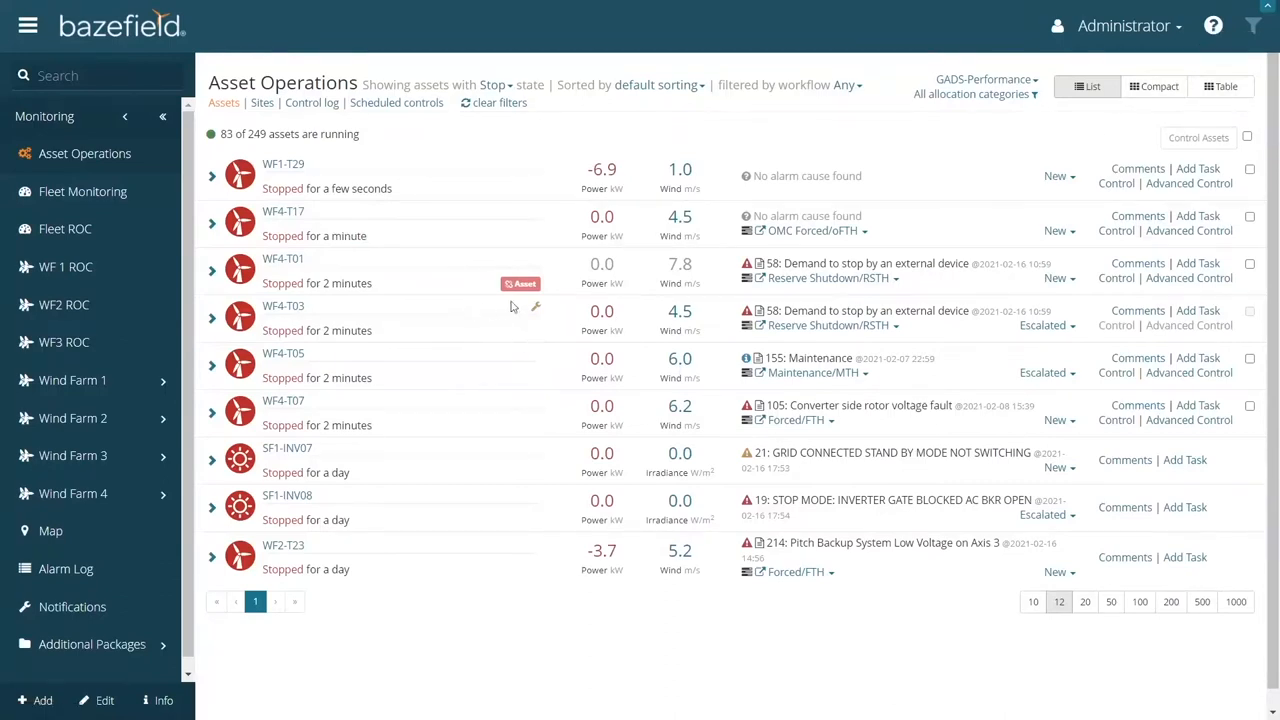
pyautogui.moveTo(410, 366)
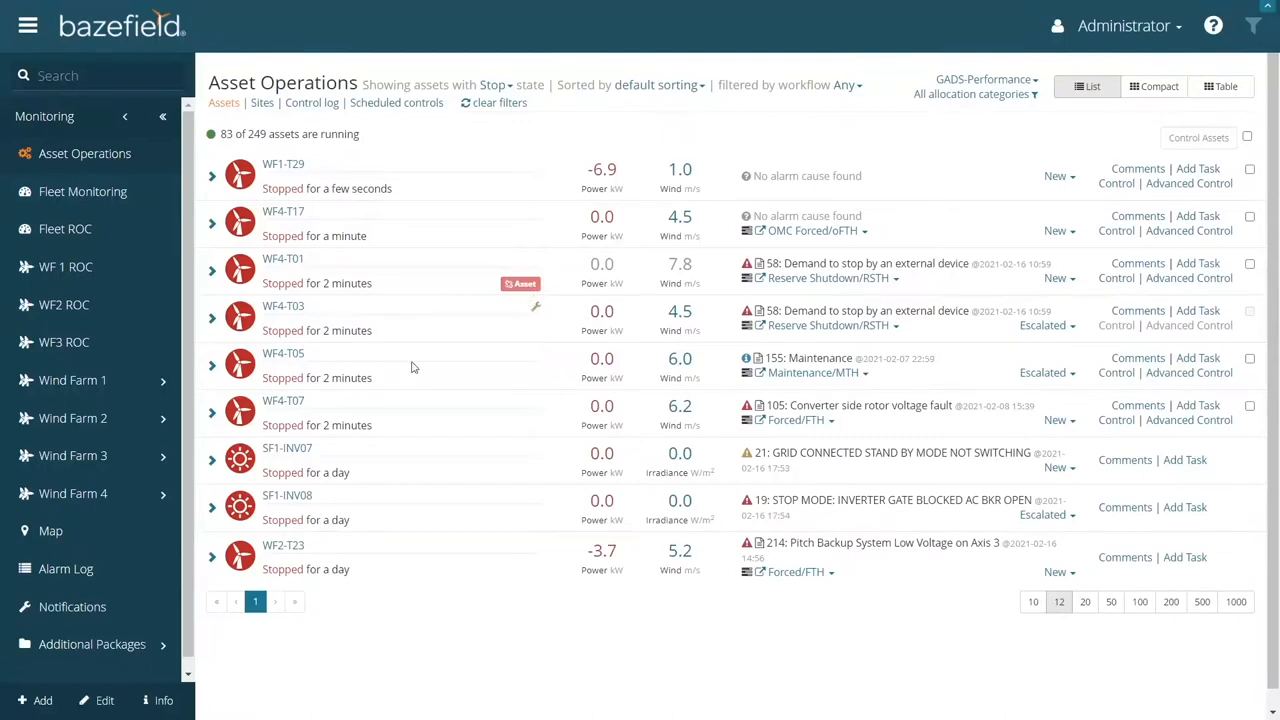
pyautogui.moveTo(348, 206)
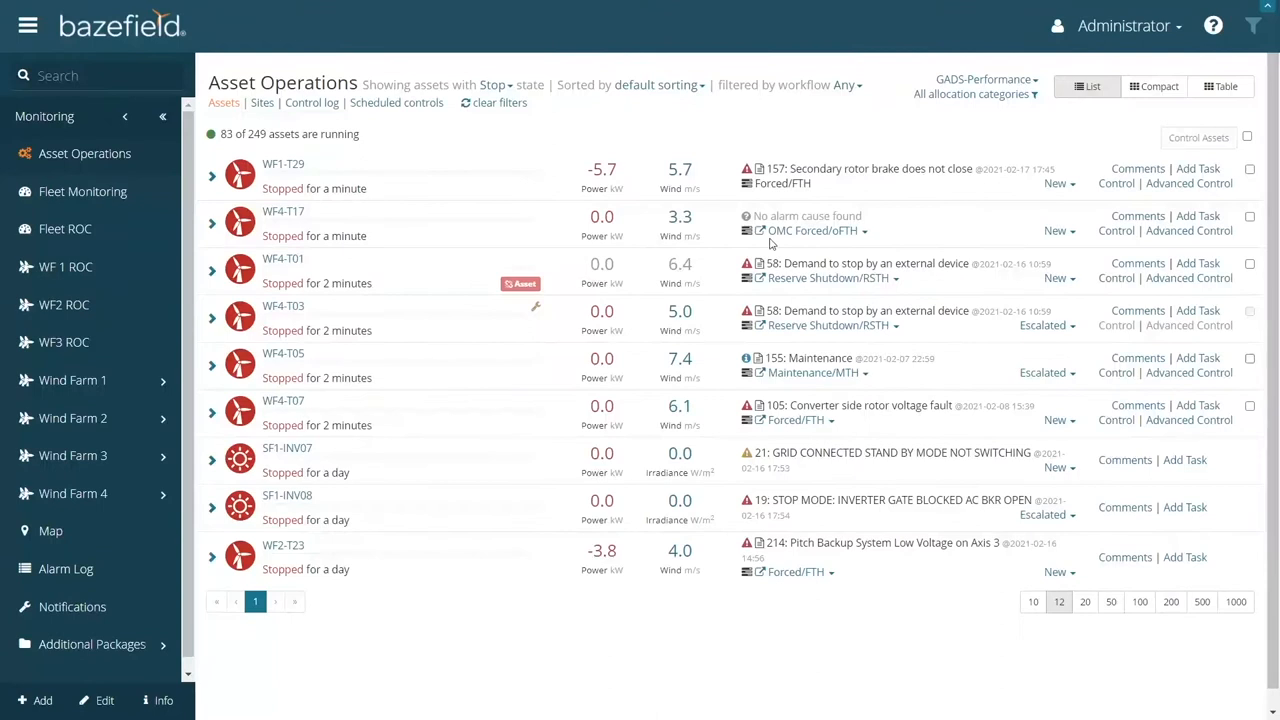
pyautogui.moveTo(864, 272)
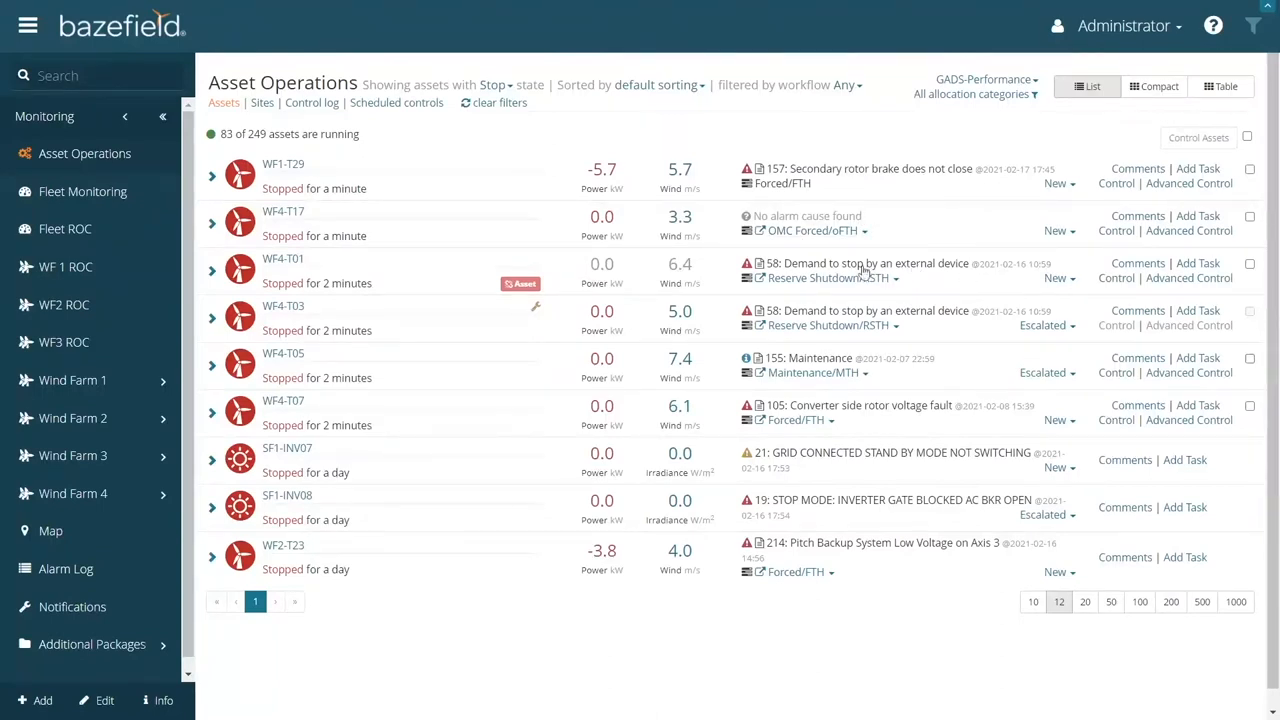
pyautogui.moveTo(968, 268)
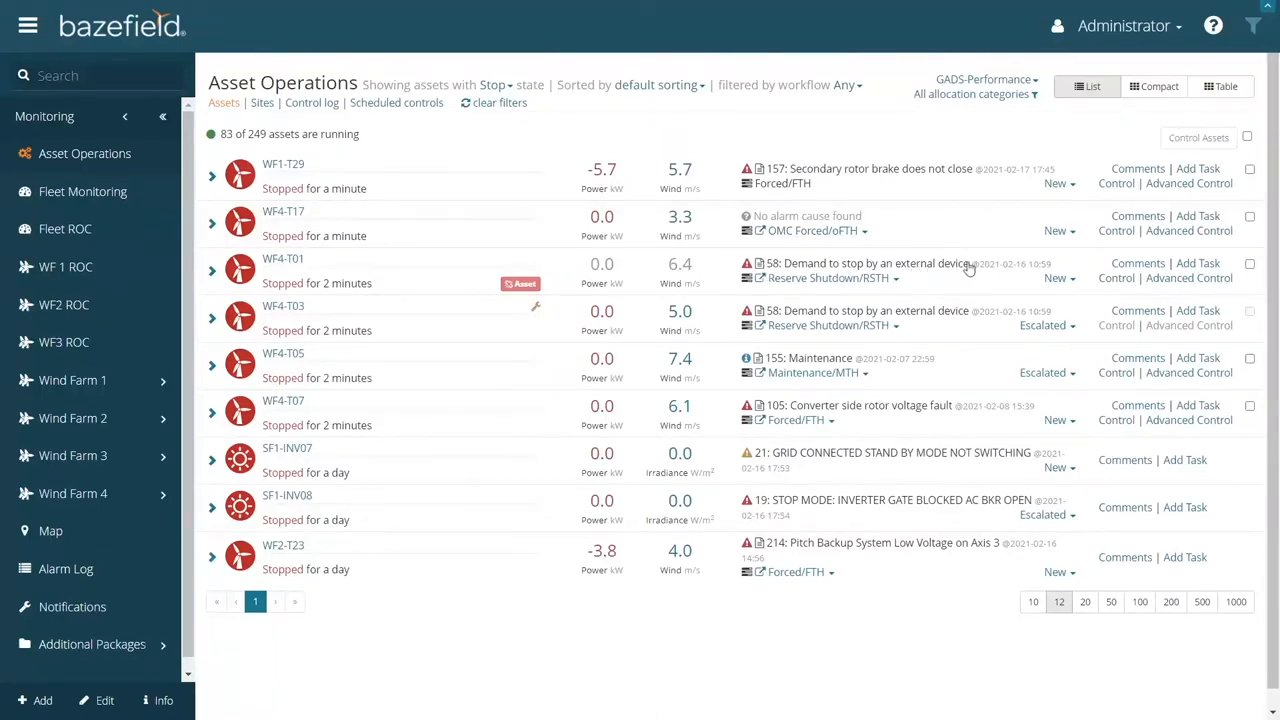
pyautogui.moveTo(838, 270)
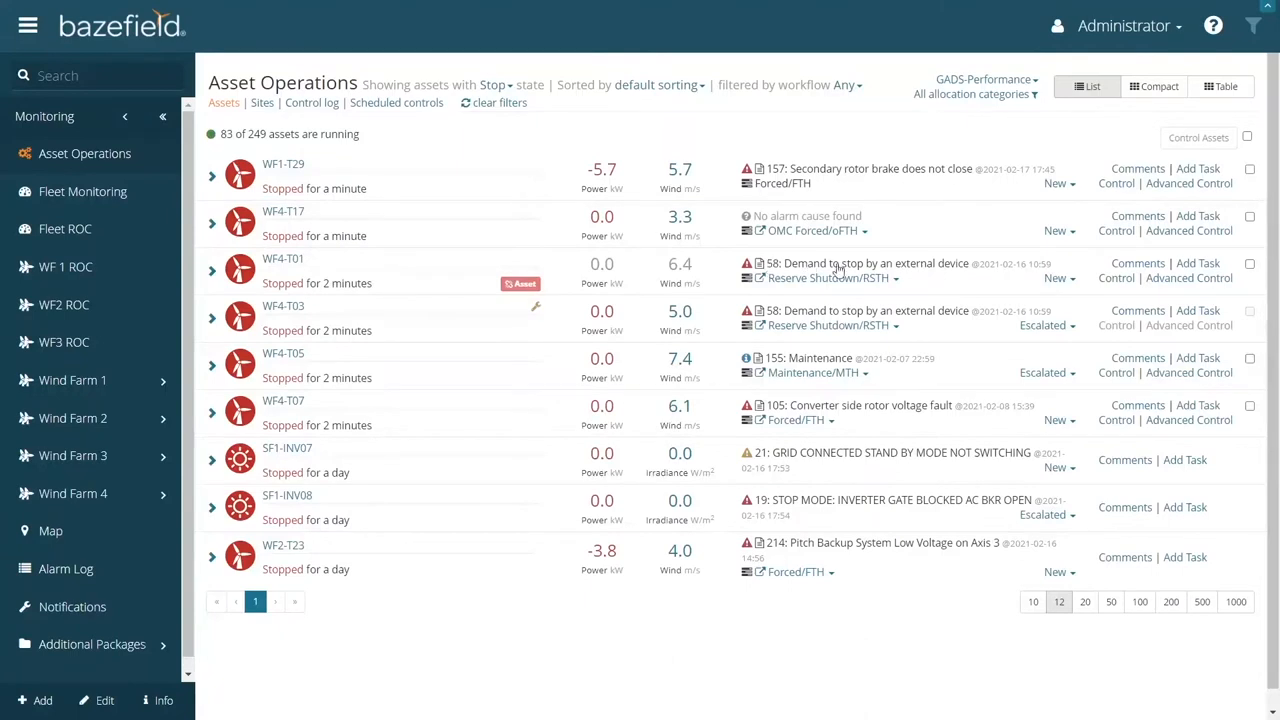
pyautogui.moveTo(908, 272)
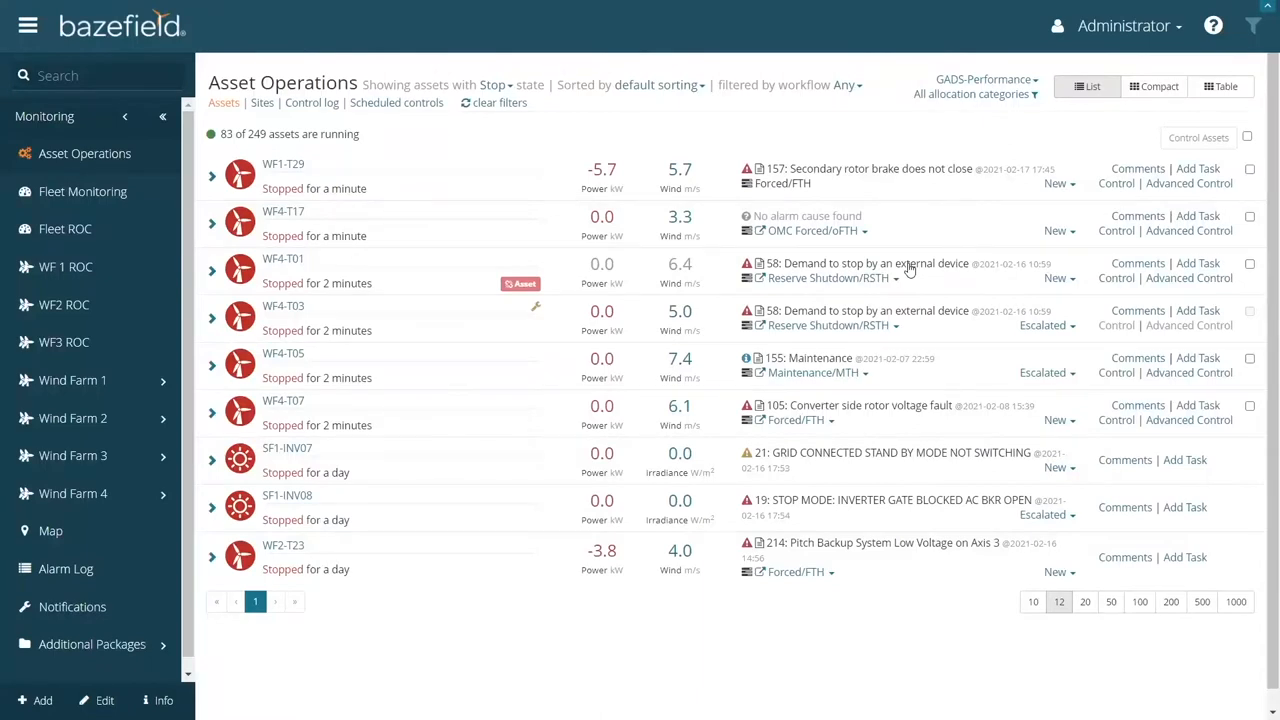
pyautogui.moveTo(762, 268)
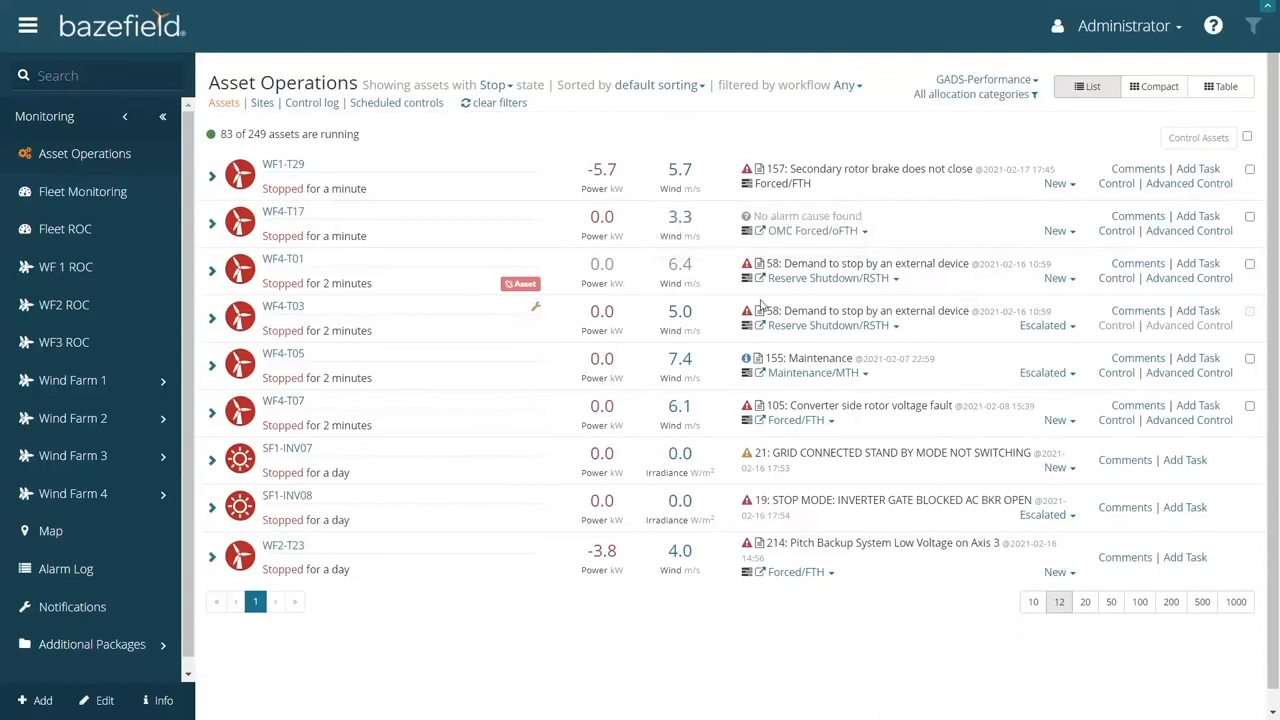
pyautogui.moveTo(746, 358)
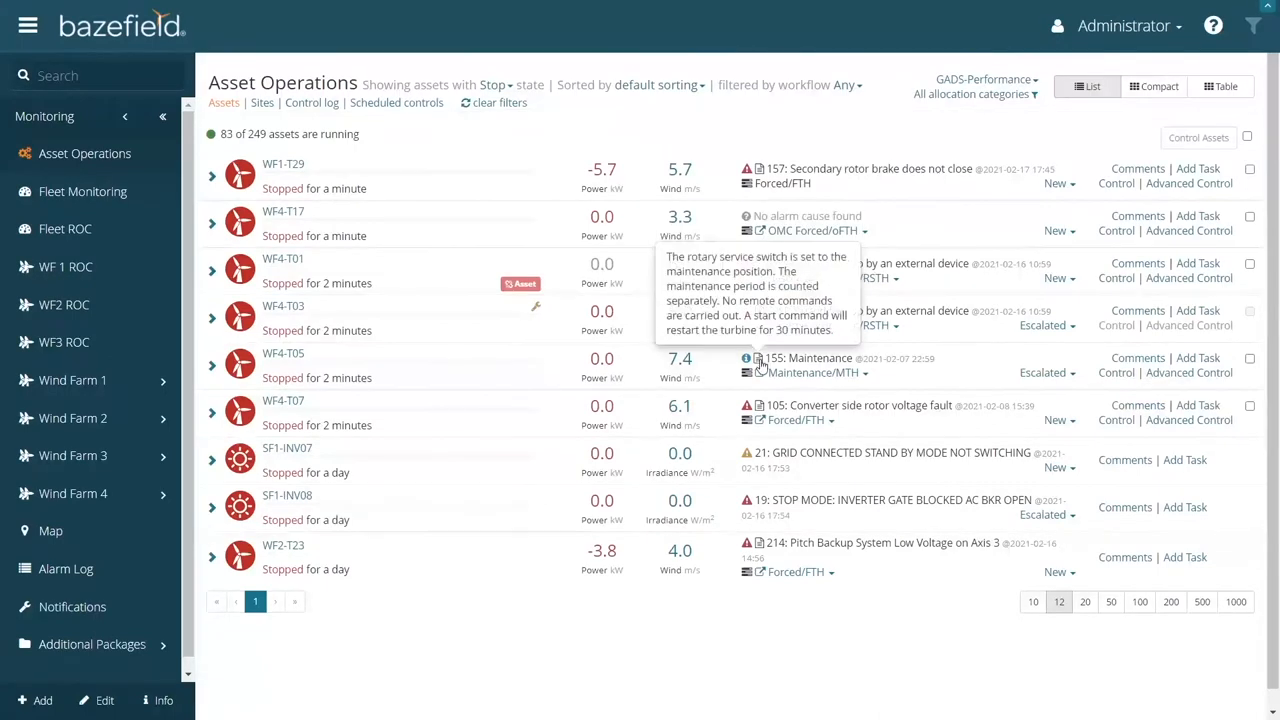